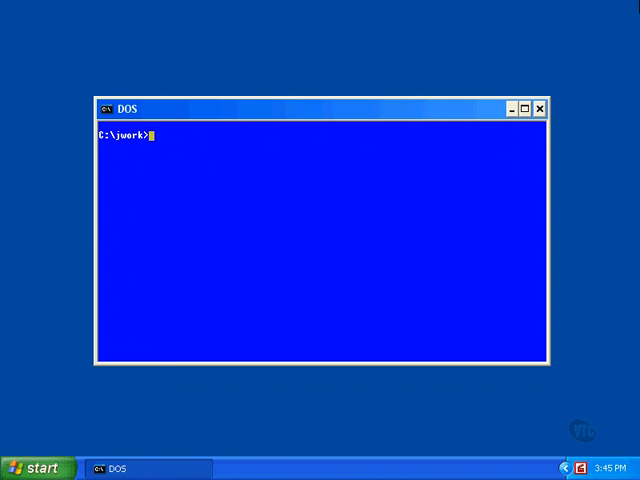
Enter the command vi BlueMarbleApplet.java at the C:\jwork> prompt, not yet run.
{"action": "type", "text": "vi Blue"}
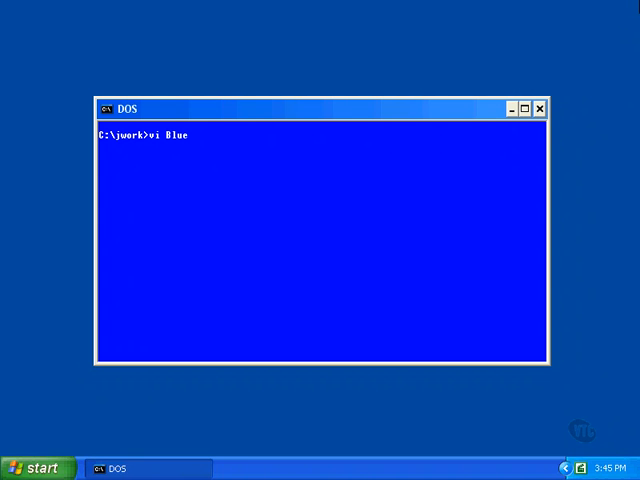
{"action": "type", "text": "MarbleA"}
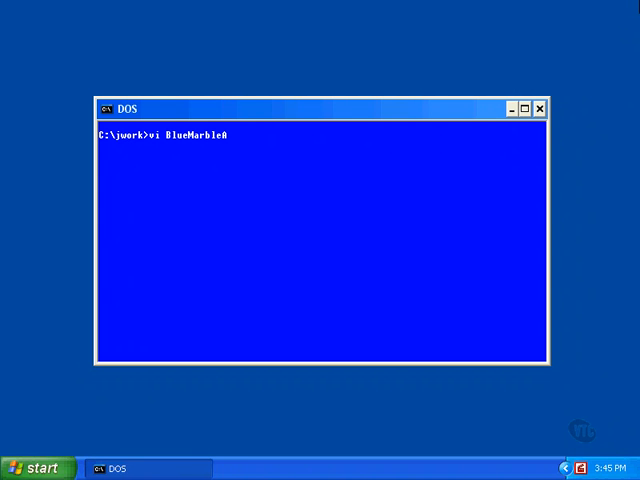
{"action": "type", "text": "pplet.java"}
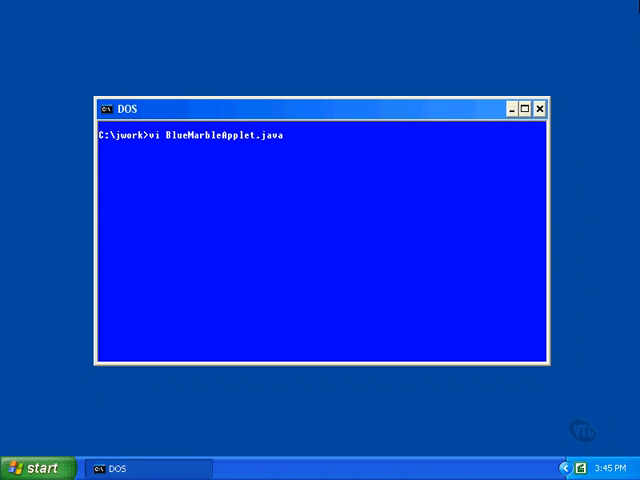
Run the vi command to view the 28-line BlueMarbleApplet.java source.
{"action": "key", "text": "Return"}
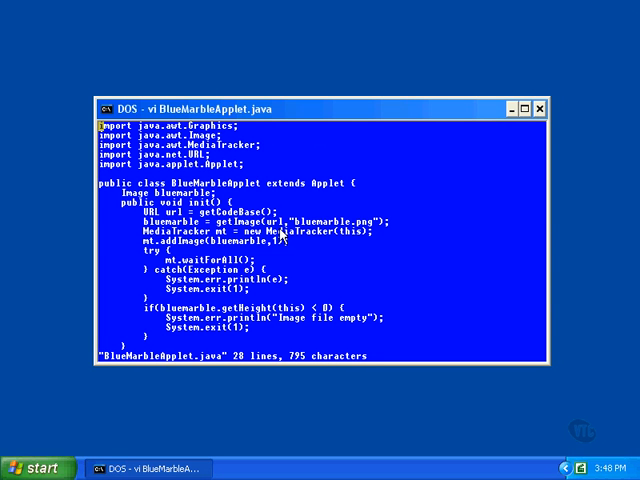
{"action": "mouse_move", "coordinate": [296, 244]}
{"action": "type", "text": "j"}
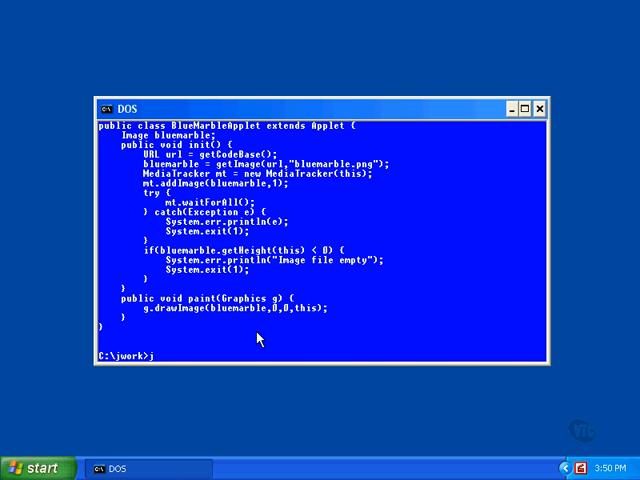
Compile BlueMarbleApplet.java with javac, then begin the type command for the HTML page.
{"action": "type", "text": "avac BlueMarbleApplet.java"}
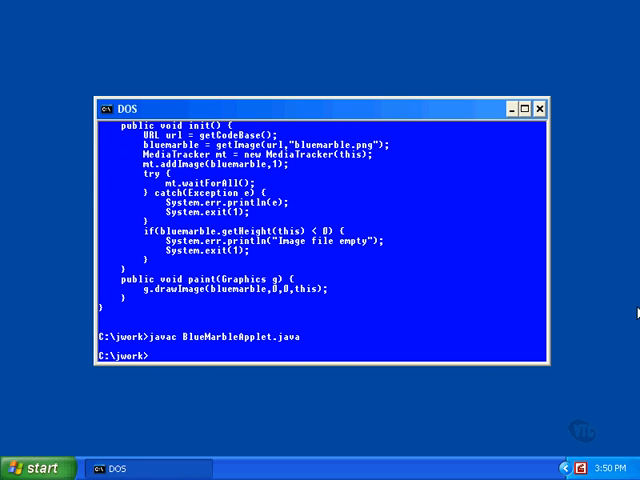
{"action": "type", "text": "type Blue"}
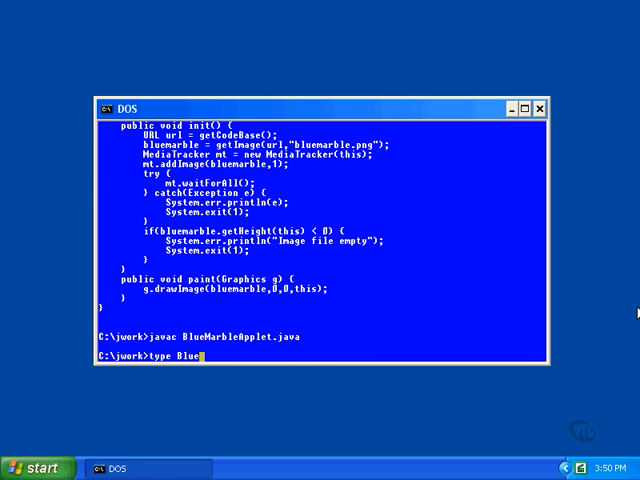
Show BlueMarbleApplet.html with its 450 by 450 applet tag, then begin the appletviewer command.
{"action": "type", "text": "MarbleApplet.html"}
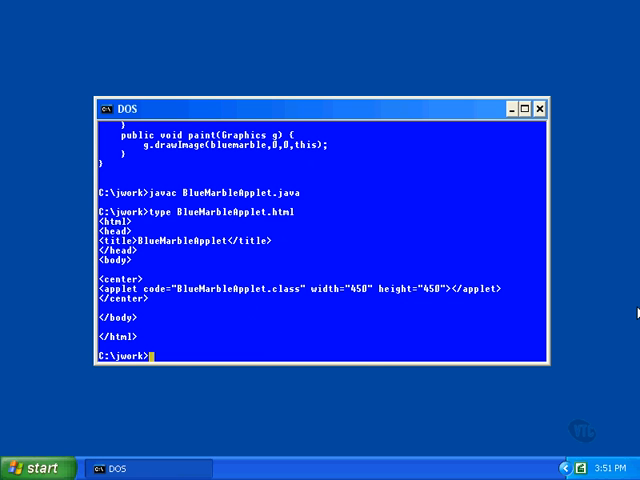
{"action": "type", "text": "appletviewer B"}
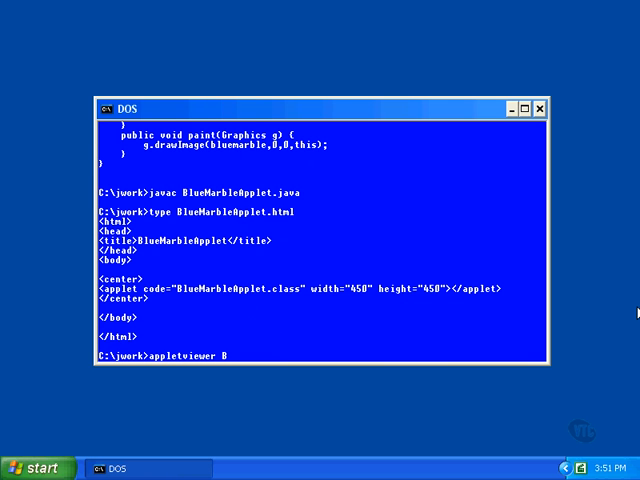
Run appletviewer BlueMarbleApplet.html so the Earth image displays and the applet starts.
{"action": "type", "text": "lueMarbleApplet.ht"}
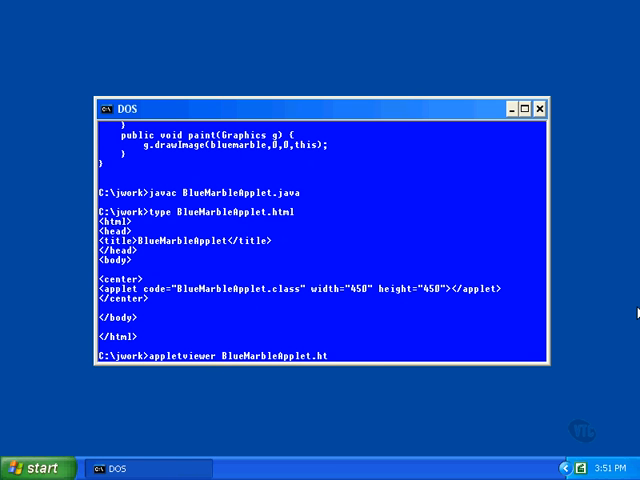
{"action": "key", "text": "Return"}
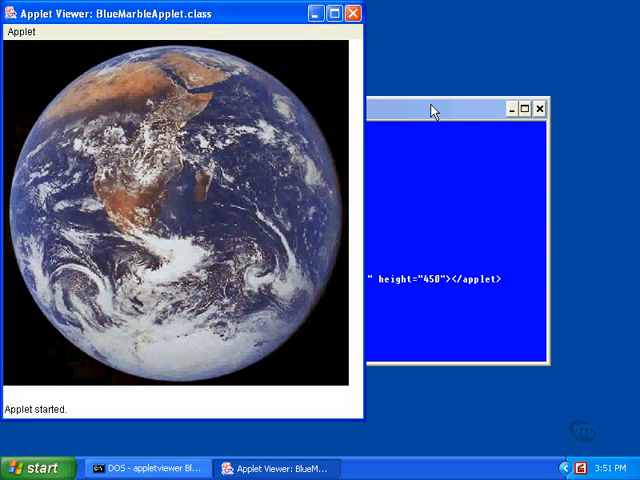
{"action": "mouse_move", "coordinate": [352, 172]}
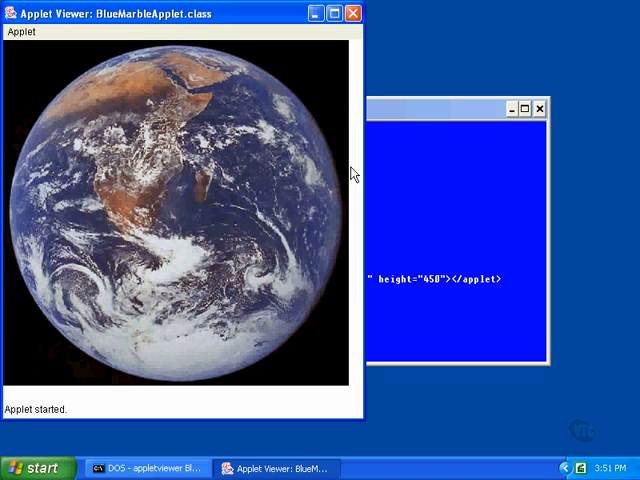